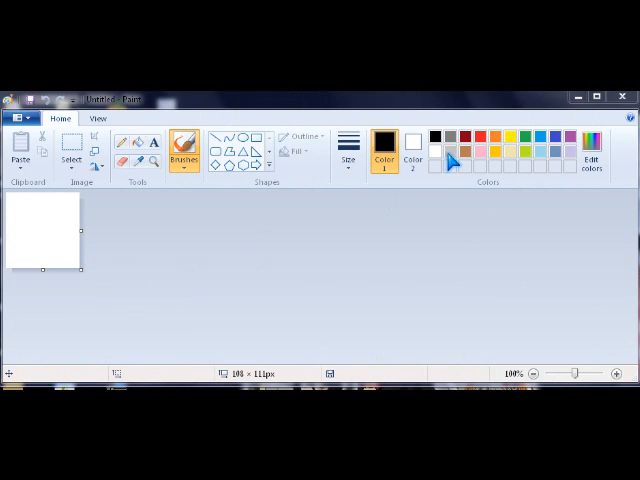
mouse_move(515, 155)
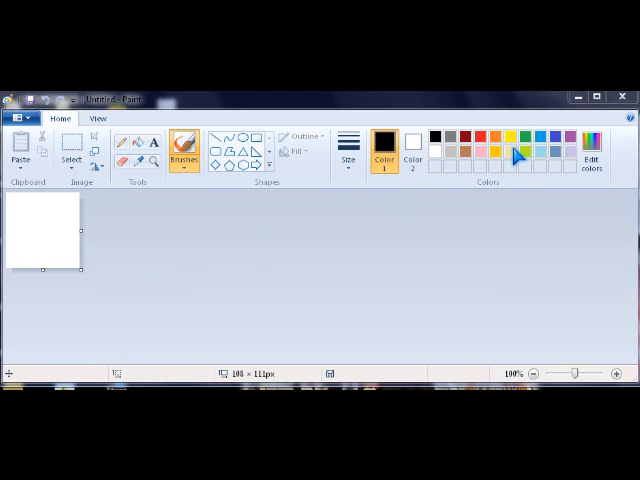
mouse_move(445, 145)
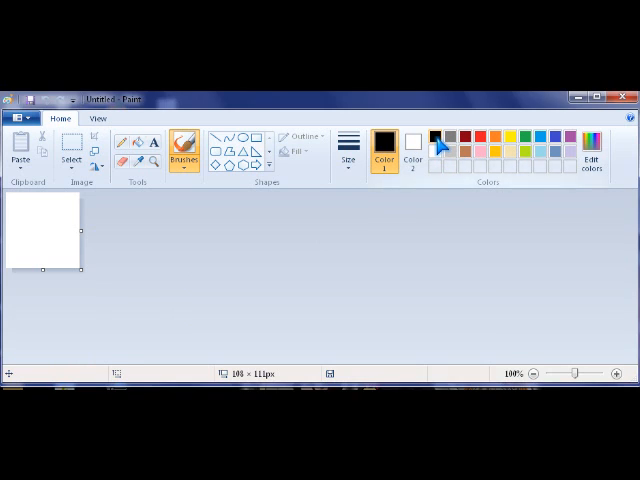
mouse_move(430, 140)
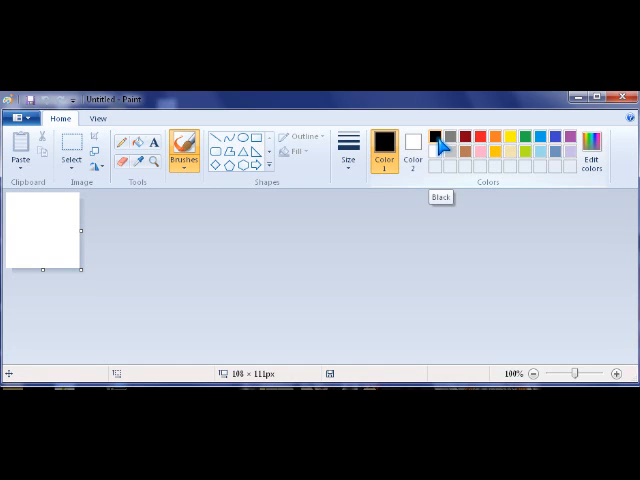
mouse_move(530, 192)
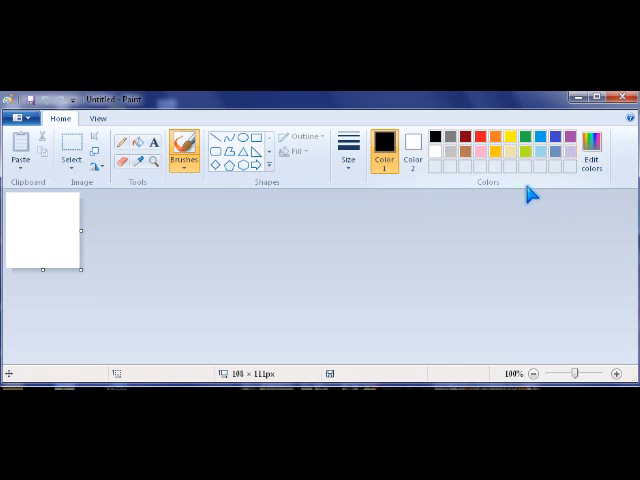
mouse_move(357, 271)
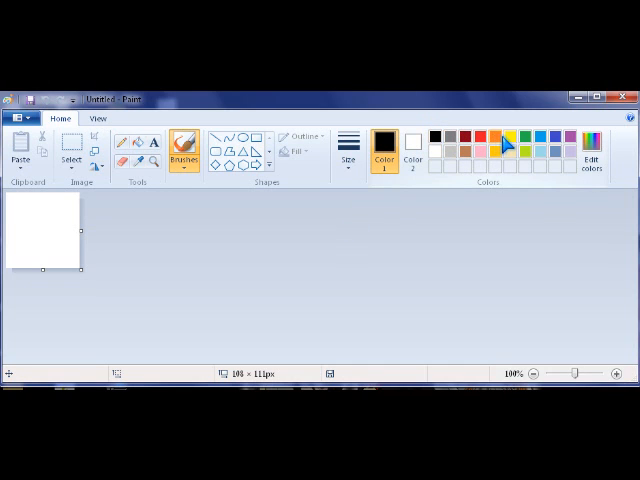
mouse_move(344, 190)
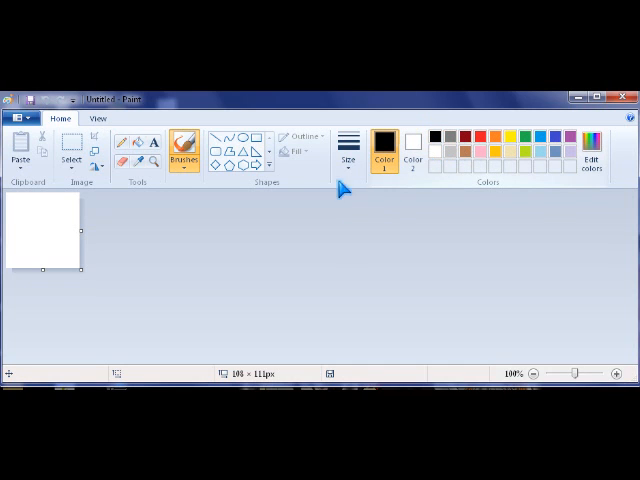
mouse_move(502, 145)
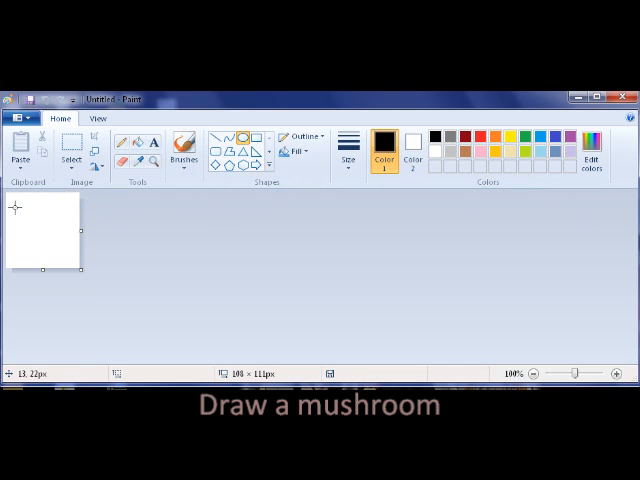
Drag a black oval outline for the mushroom's cap.
drag(12, 210, 60, 232)
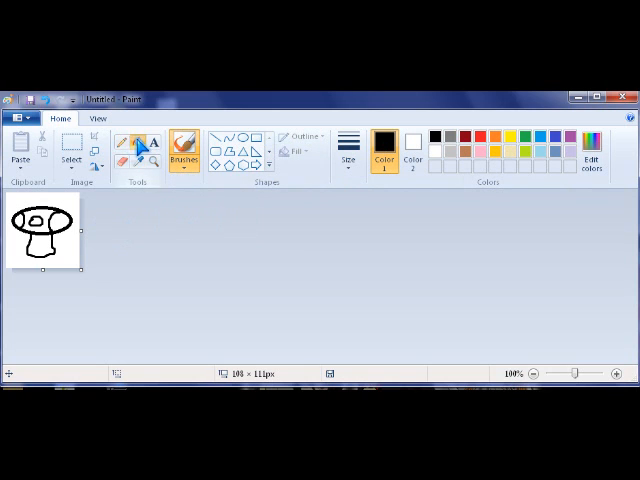
Fill the mushroom cap patches with red and the stem with brown.
click(484, 136)
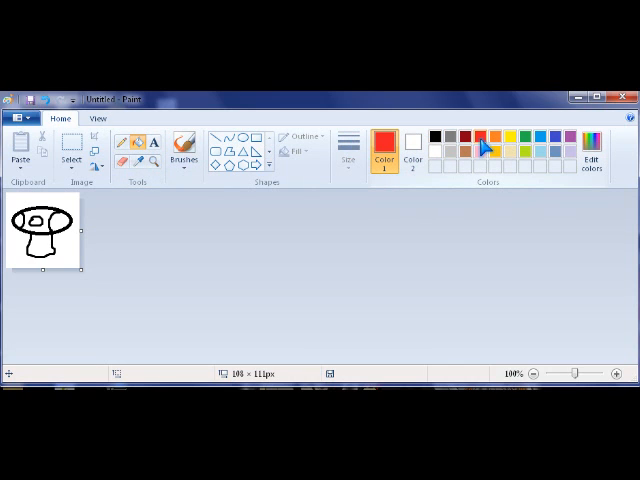
click(55, 222)
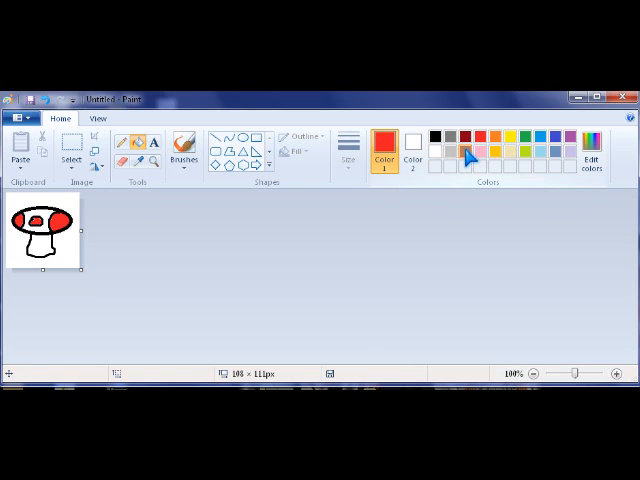
click(472, 148)
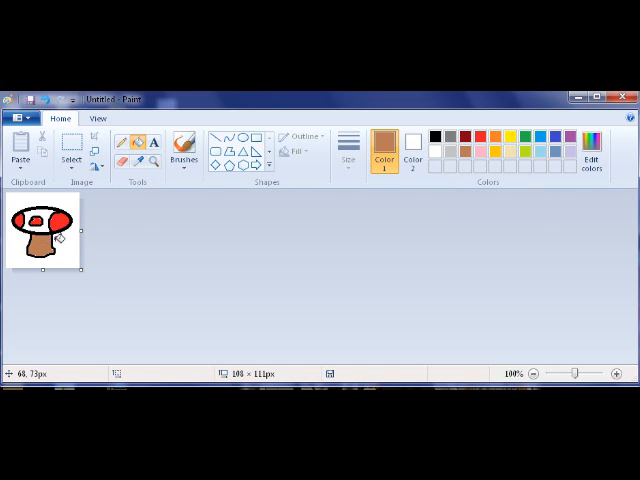
click(97, 118)
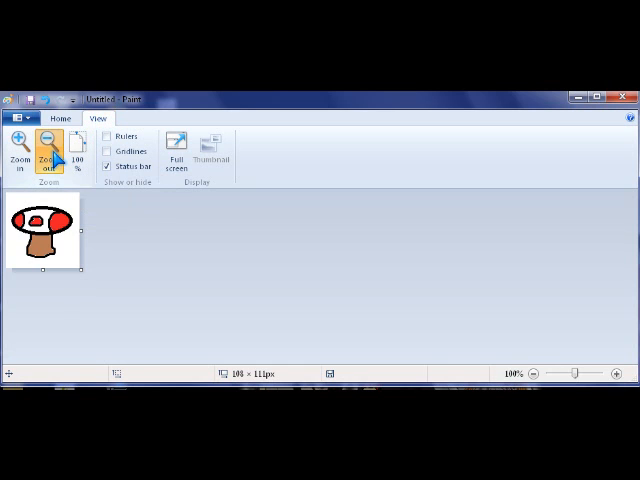
Zoom in twice and brush red over the gaps in the cap's patches.
click(19, 145)
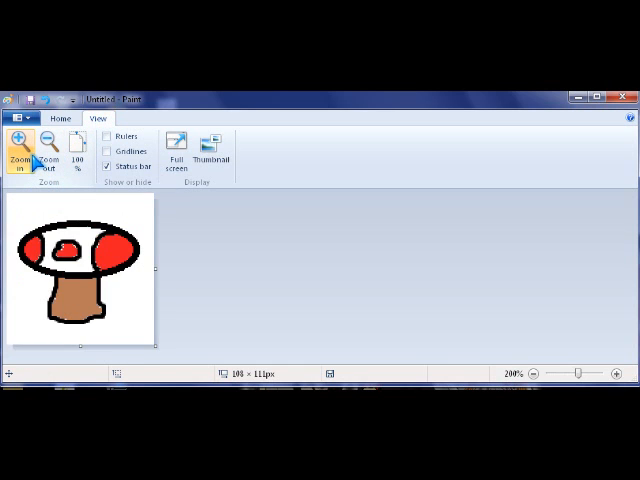
click(19, 145)
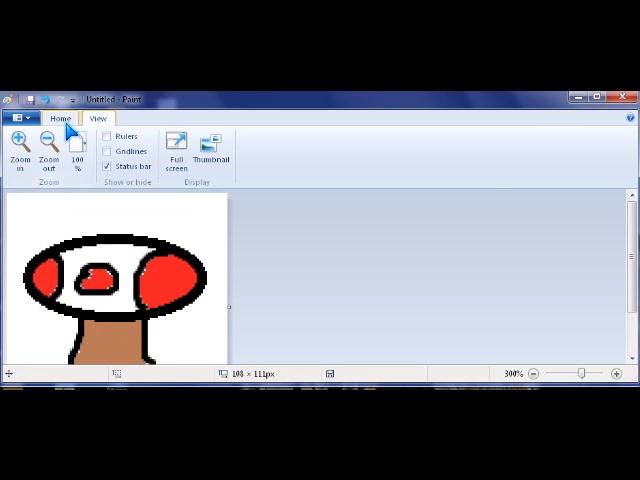
click(59, 118)
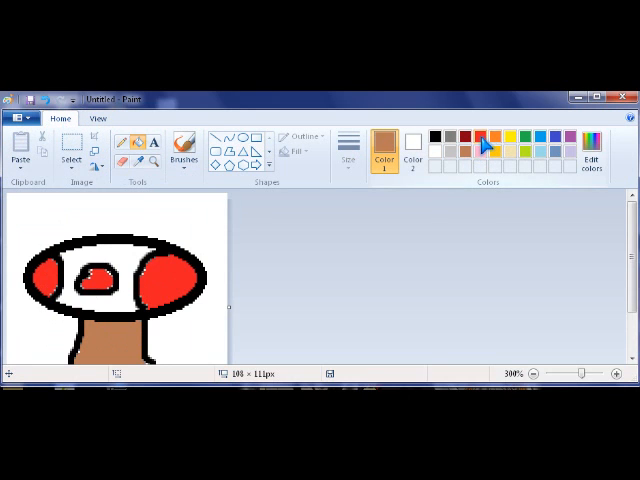
click(472, 147)
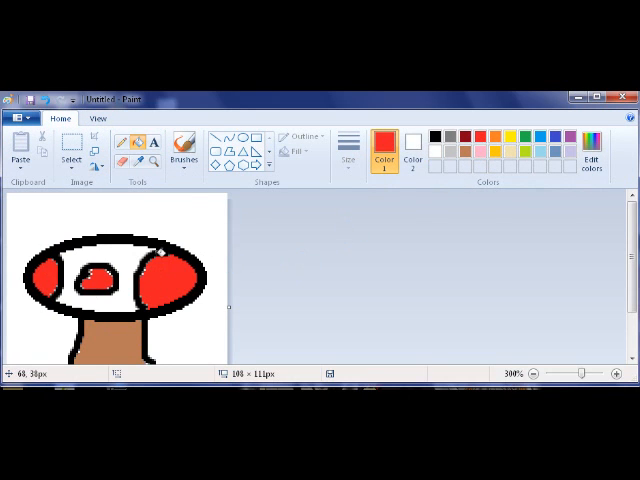
click(184, 147)
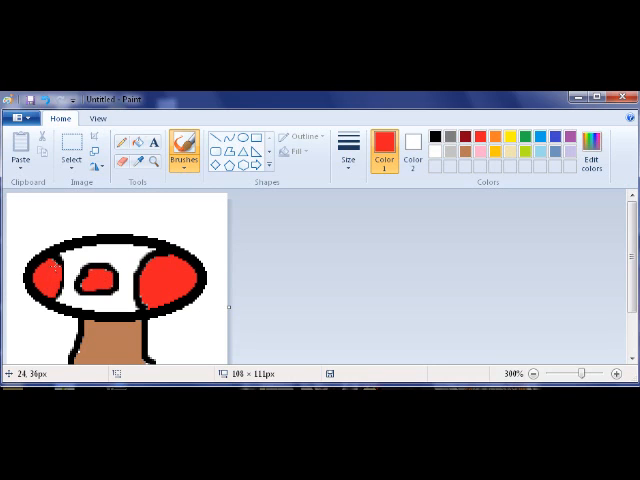
click(60, 277)
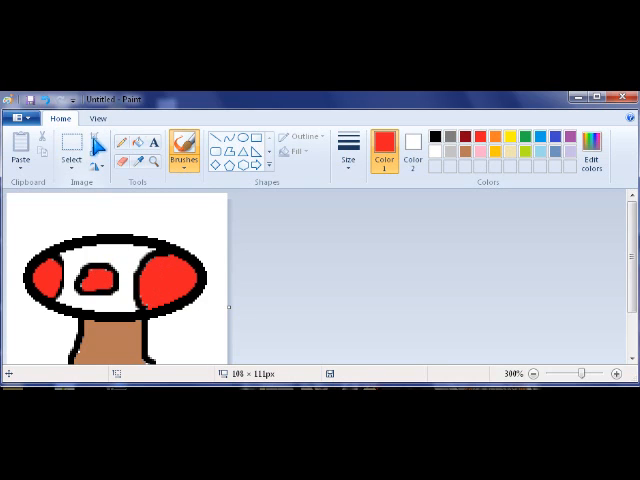
Zoom the drawing back to 100% and make yellow the active colour.
click(96, 118)
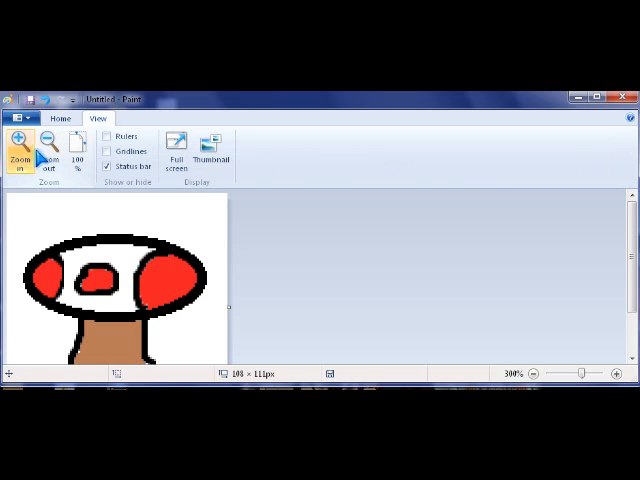
click(49, 147)
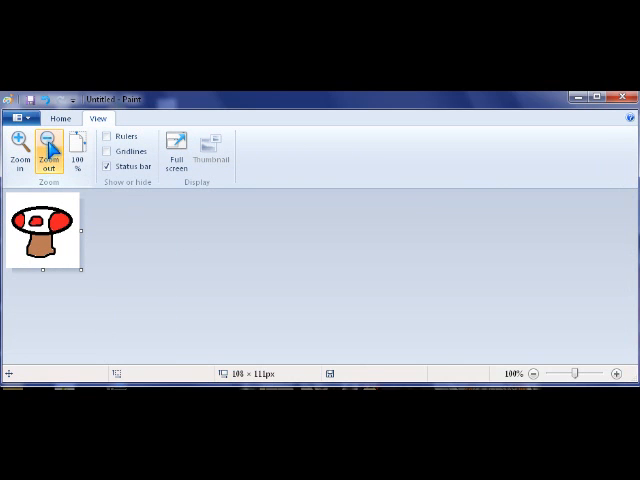
click(60, 118)
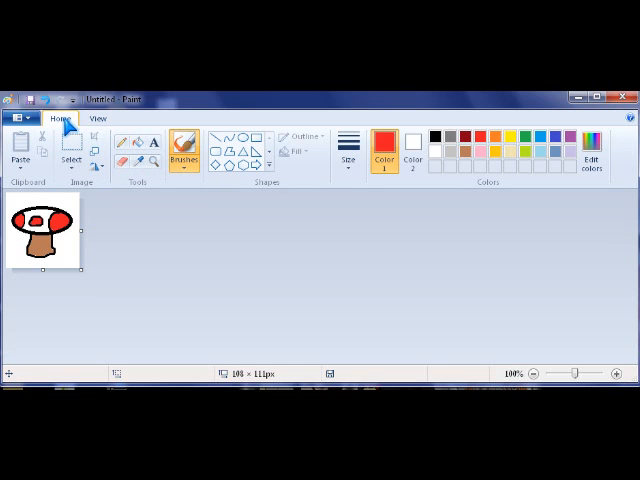
mouse_move(482, 163)
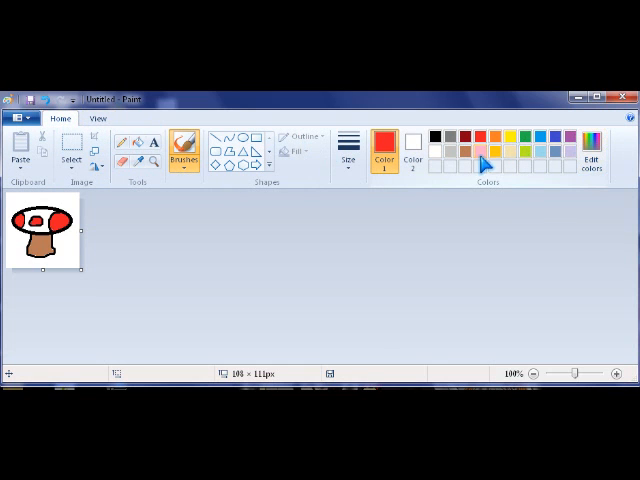
click(510, 145)
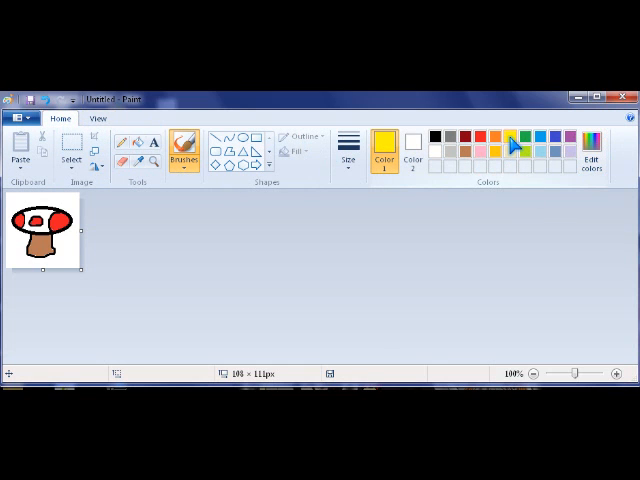
mouse_move(137, 152)
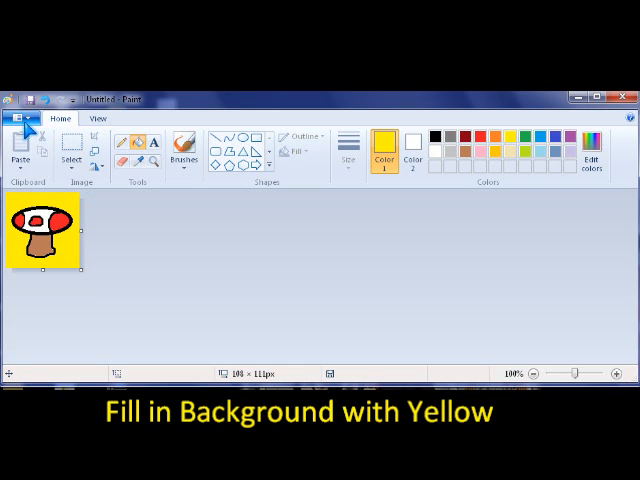
click(14, 118)
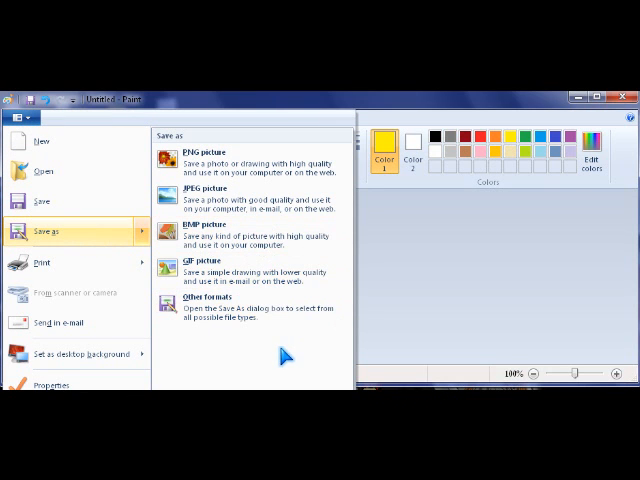
mouse_move(248, 165)
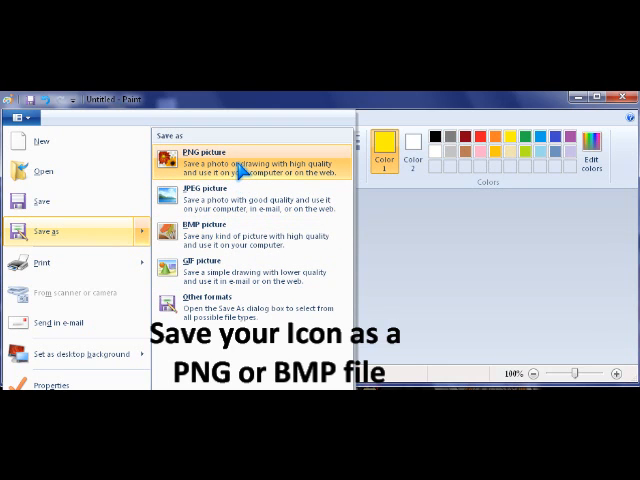
mouse_move(250, 240)
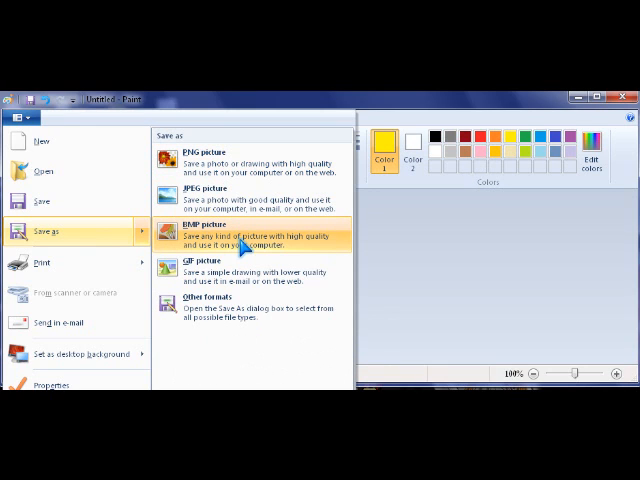
mouse_move(245, 165)
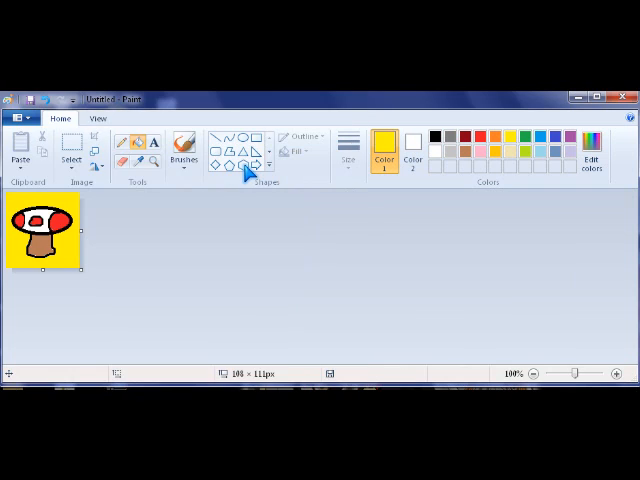
mouse_move(253, 178)
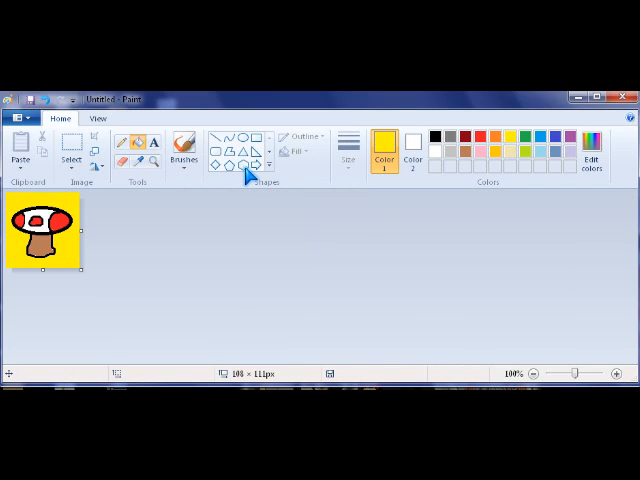
mouse_move(252, 243)
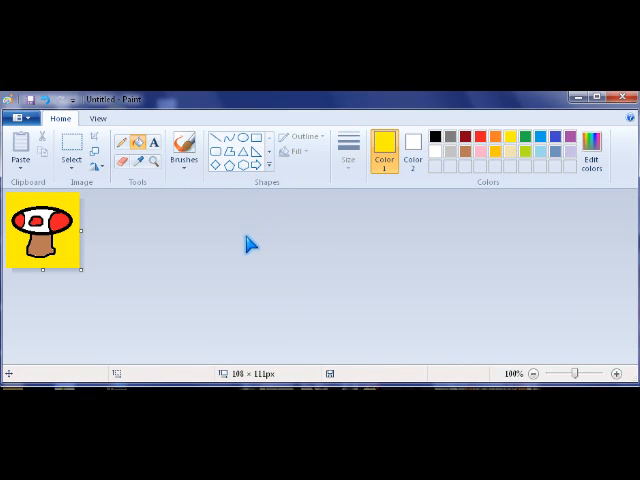
mouse_move(247, 250)
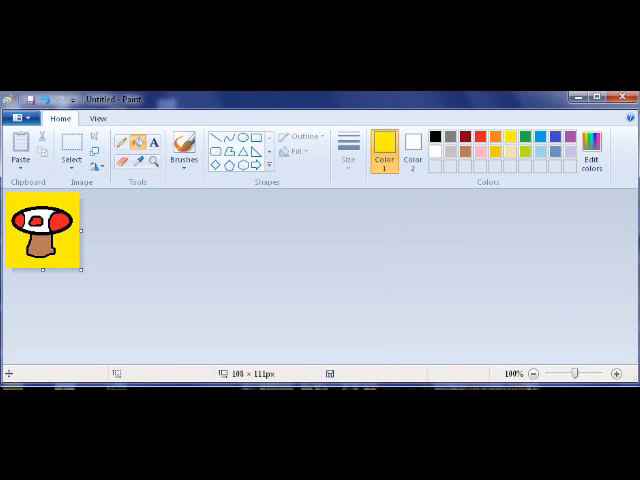
key(ctrl+s)
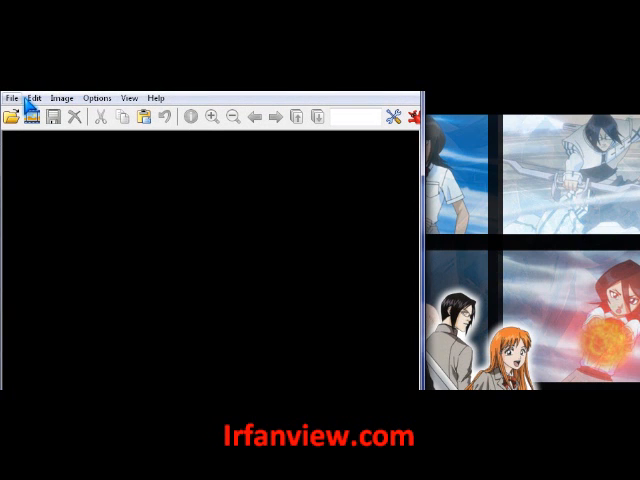
Open mushroom1.png from the Desktop in IrfanView.
click(11, 97)
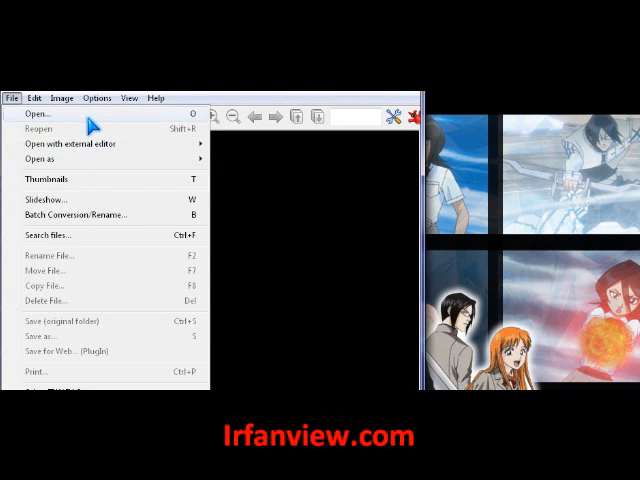
click(39, 113)
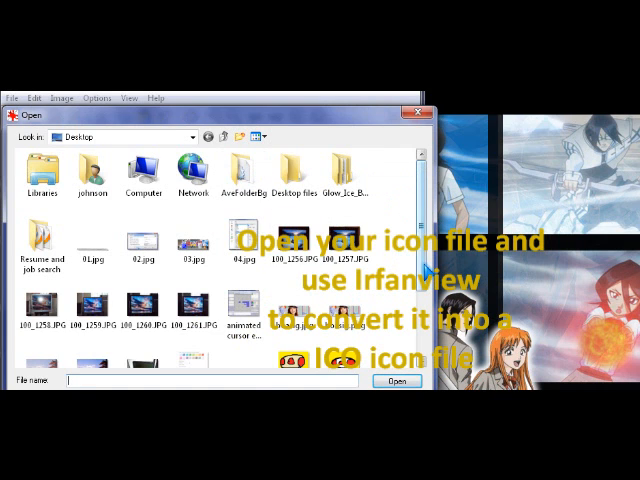
scroll(down, 3)
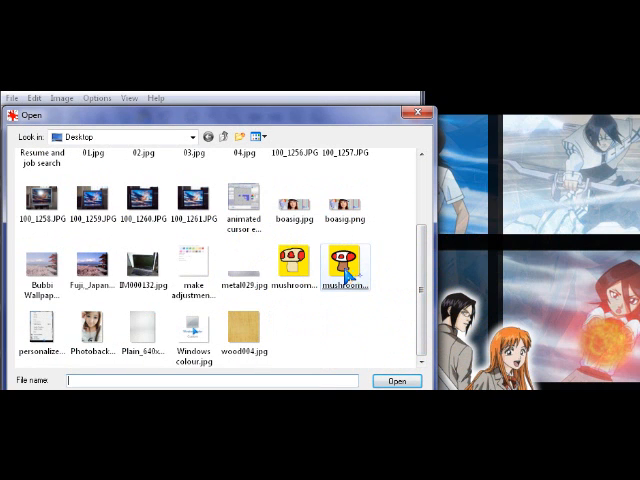
click(345, 268)
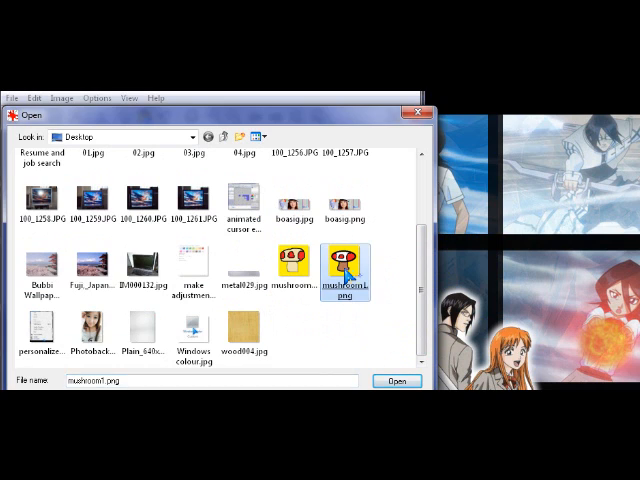
click(396, 380)
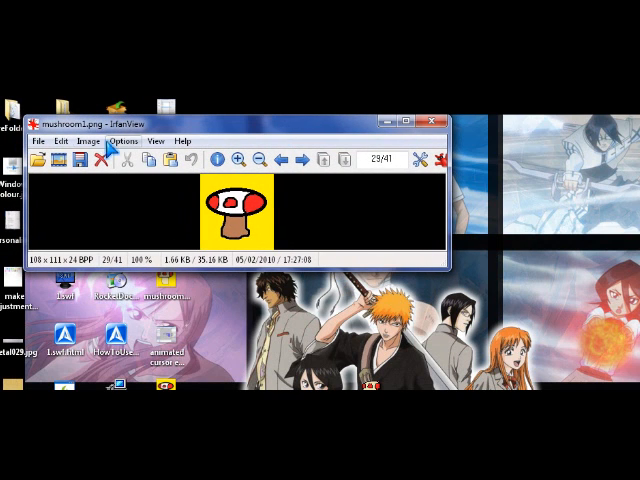
Save as 'mushroom1' in ICO Windows Icon format with Save Transparent Color checked.
click(44, 140)
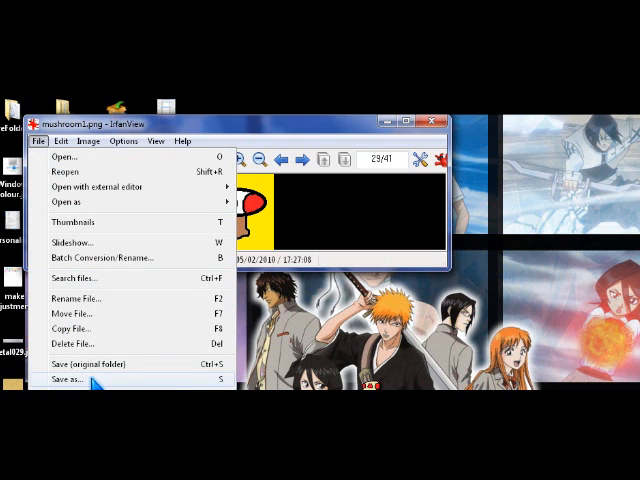
click(70, 388)
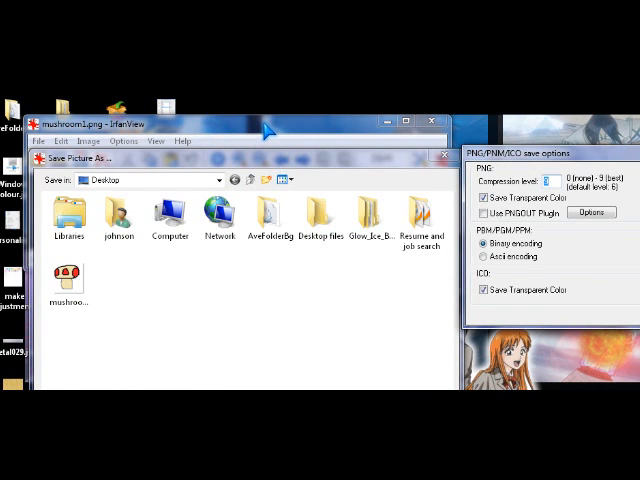
mouse_move(268, 135)
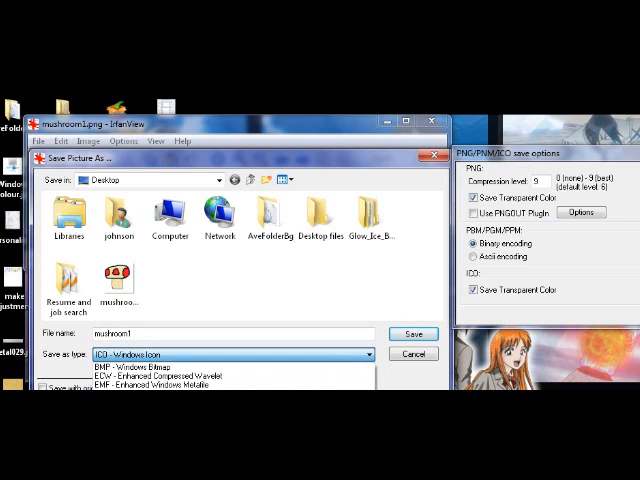
click(232, 354)
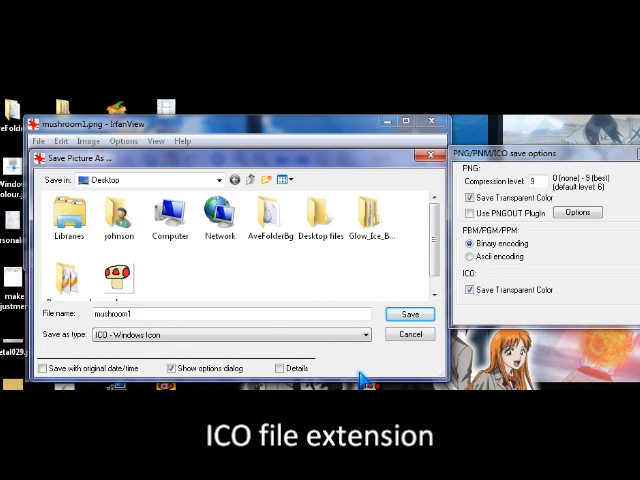
click(370, 334)
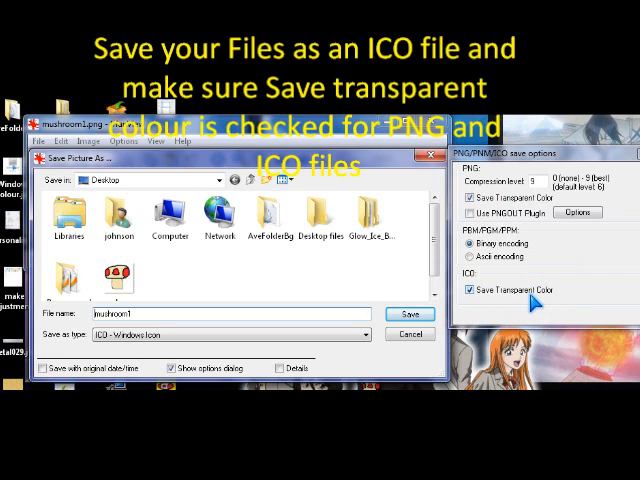
mouse_move(540, 300)
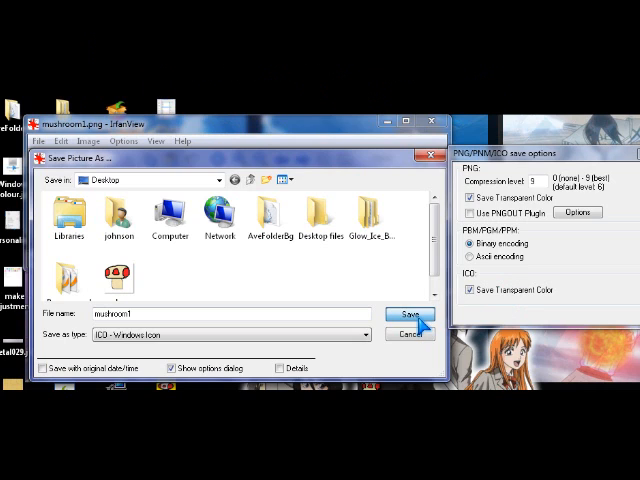
click(405, 313)
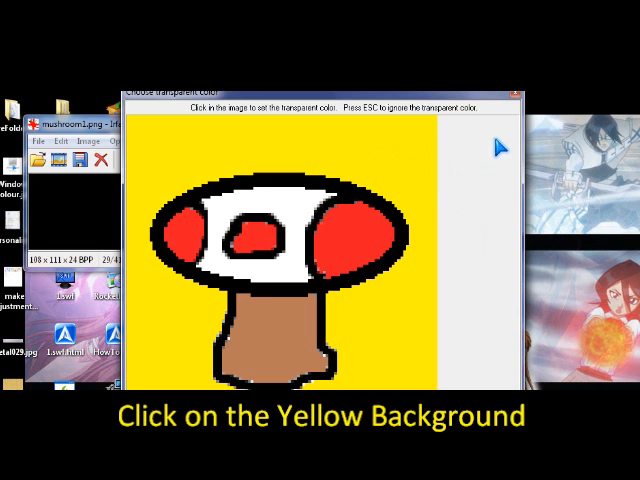
mouse_move(393, 158)
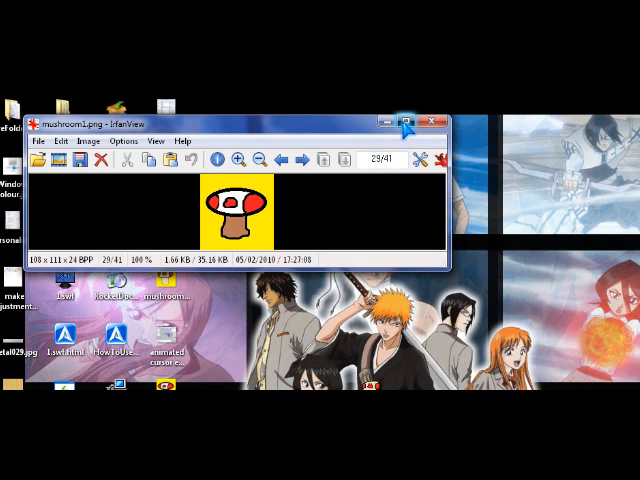
Close IrfanView after the yellow transparent colour is chosen.
click(433, 122)
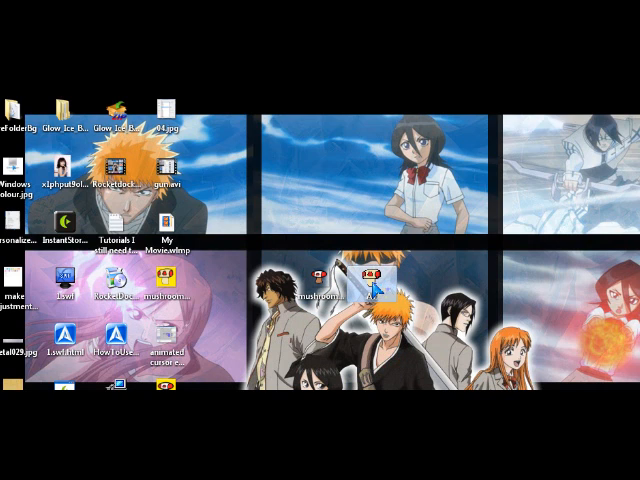
Move the AV shortcut toward the top of the desktop and open its Properties.
right_click(370, 280)
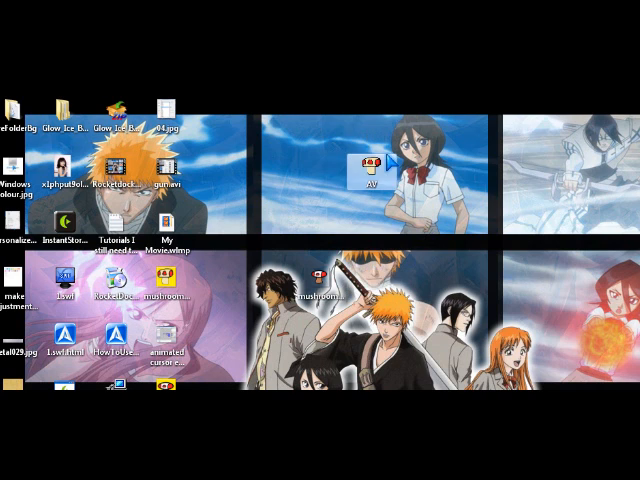
right_click(368, 170)
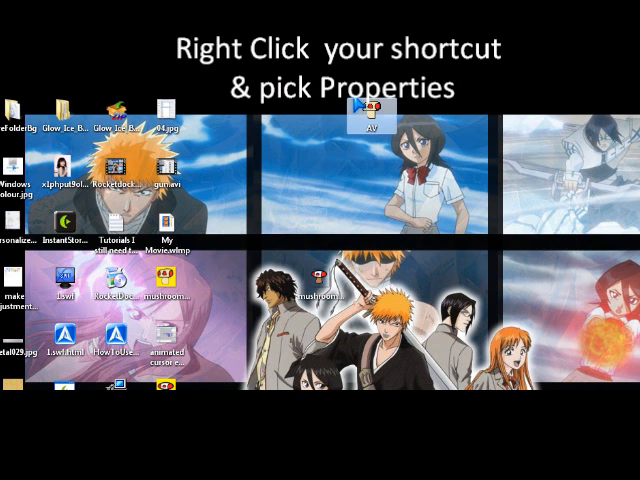
right_click(370, 115)
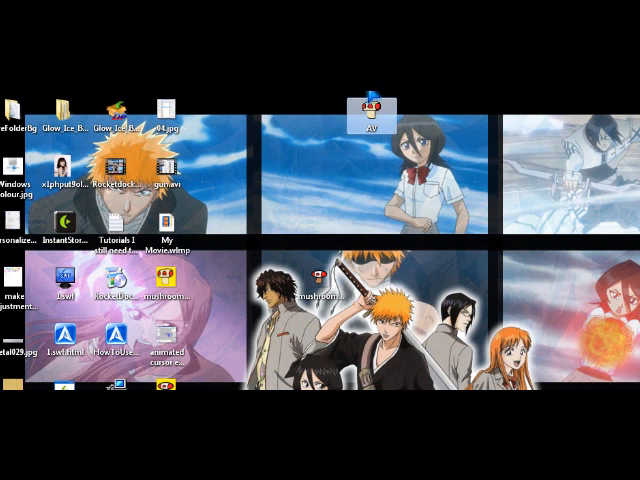
right_click(371, 110)
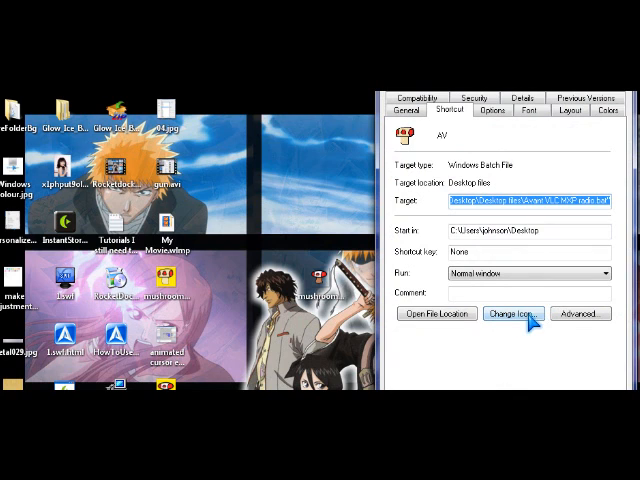
Browse to mushroom.ico under Change Icon and apply it to the AV shortcut.
click(526, 313)
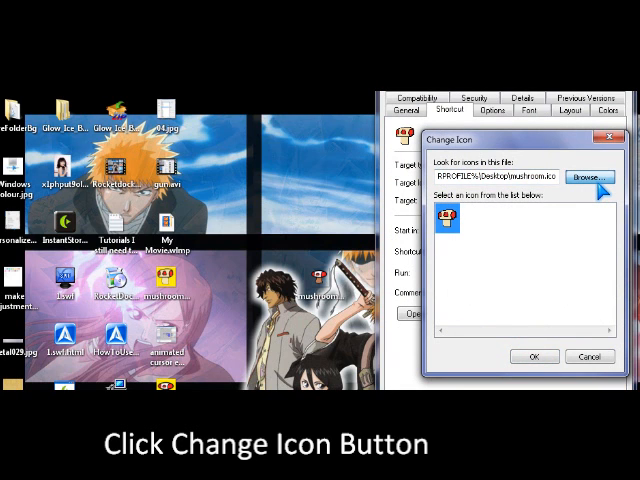
click(590, 177)
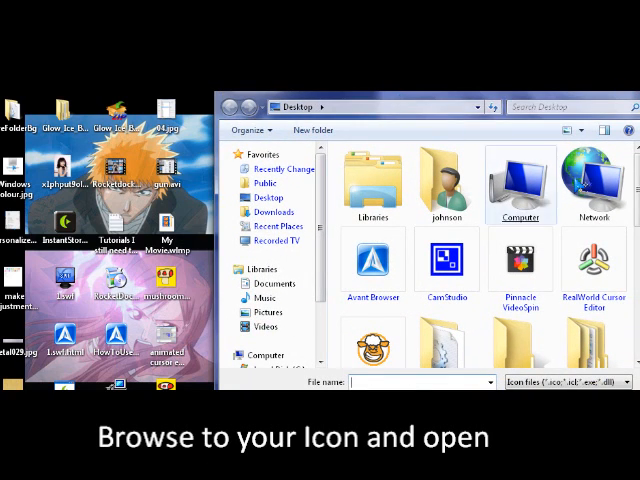
scroll(down, 3)
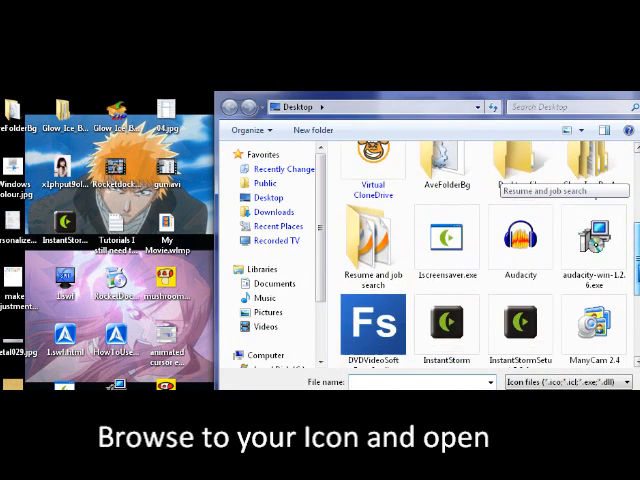
scroll(down, 3)
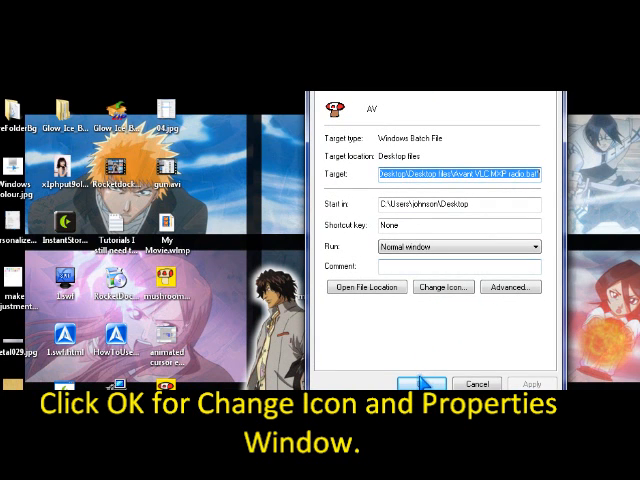
click(410, 384)
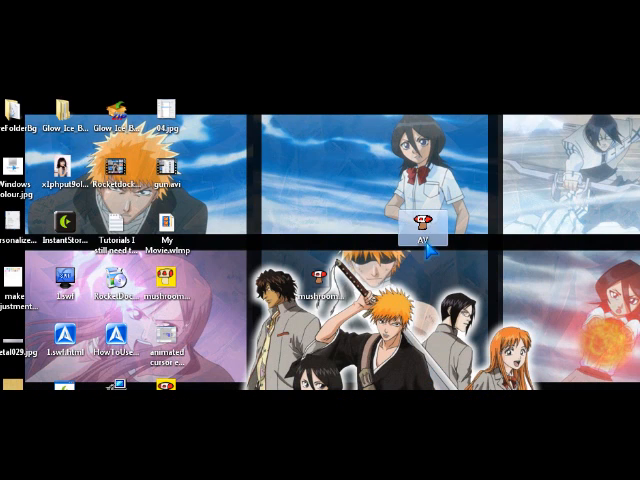
mouse_move(515, 225)
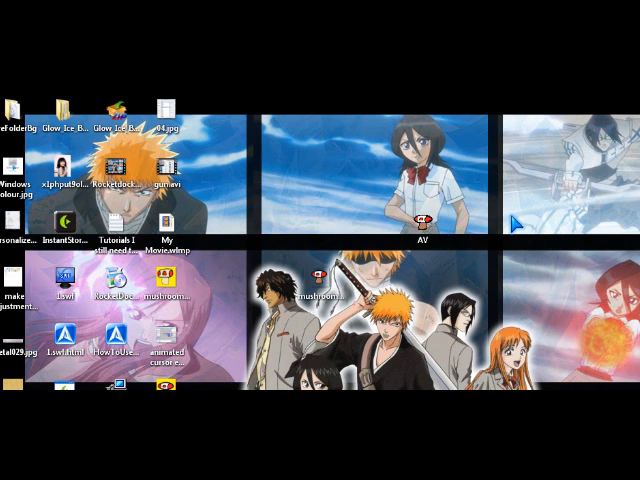
mouse_move(512, 228)
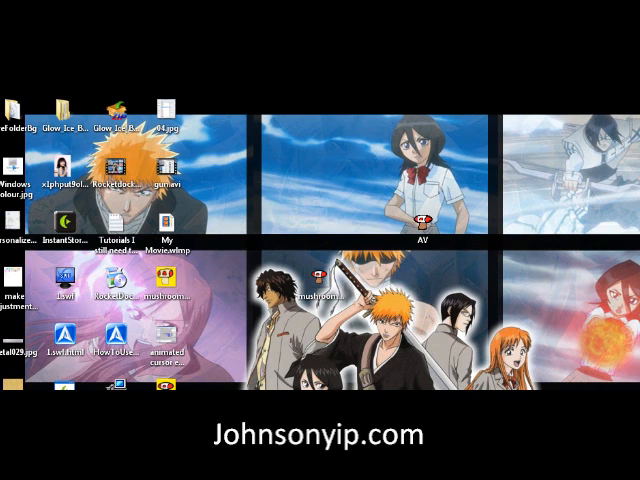